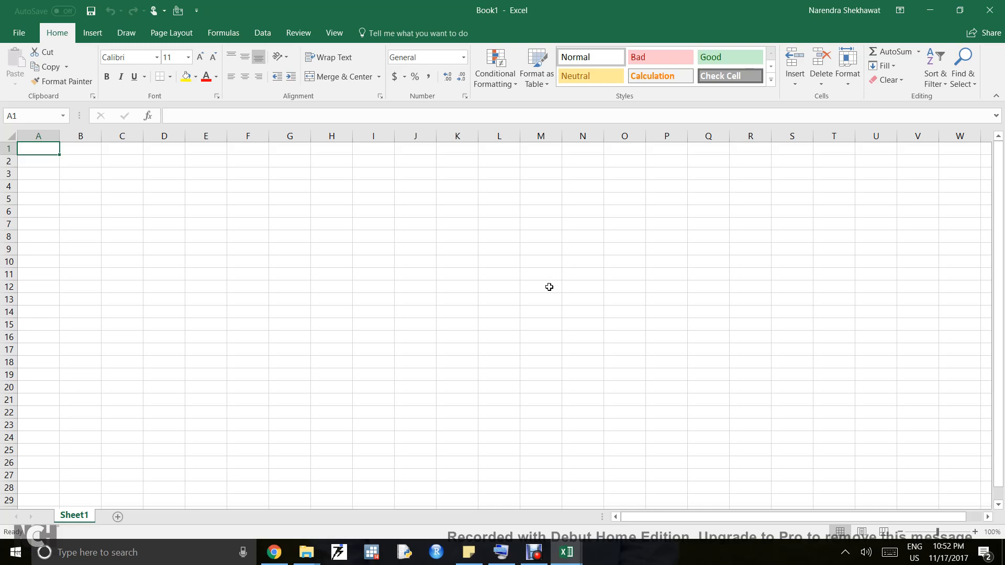
mouse_move(539, 318)
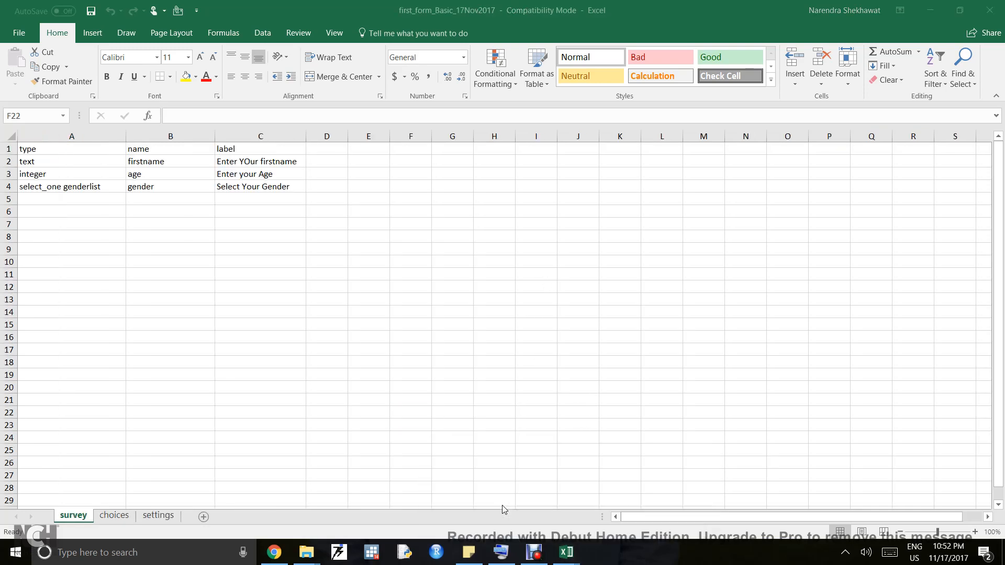
left_click(411, 412)
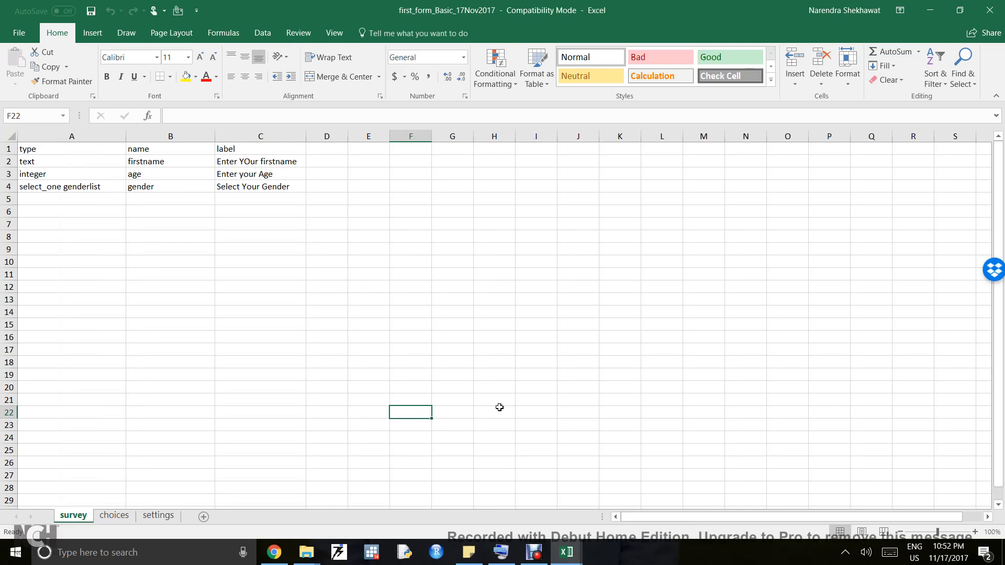
mouse_move(87, 521)
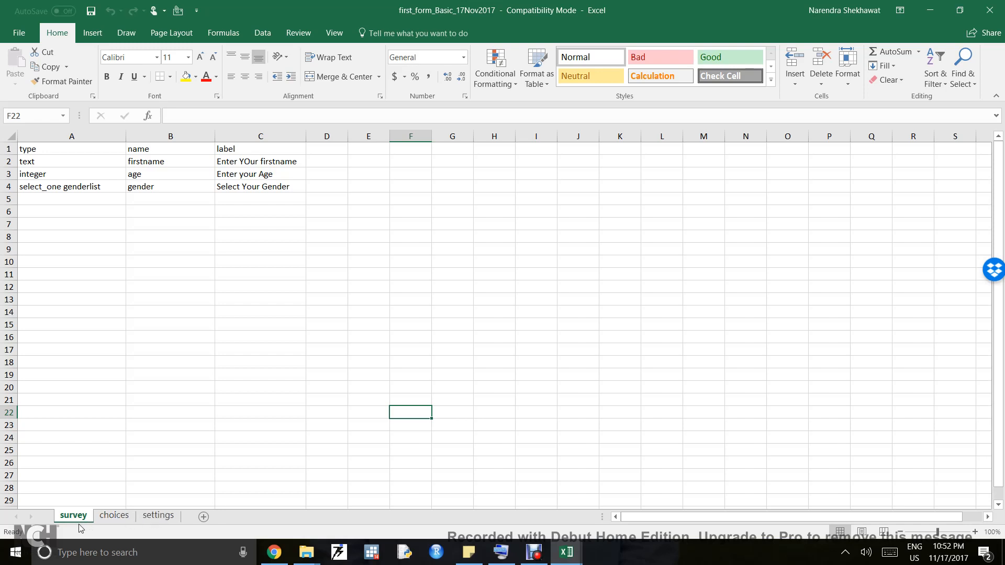
mouse_move(85, 279)
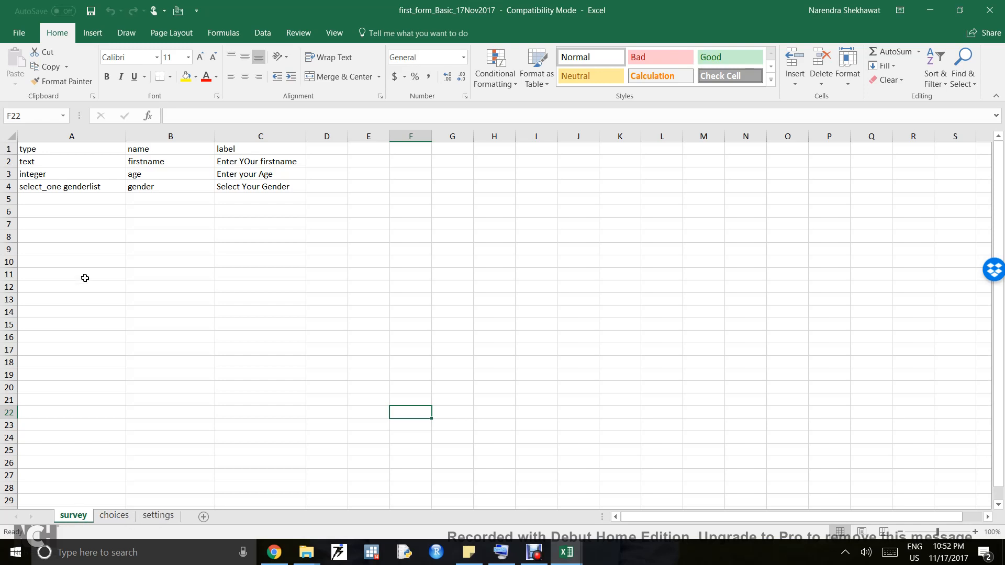
mouse_move(46, 149)
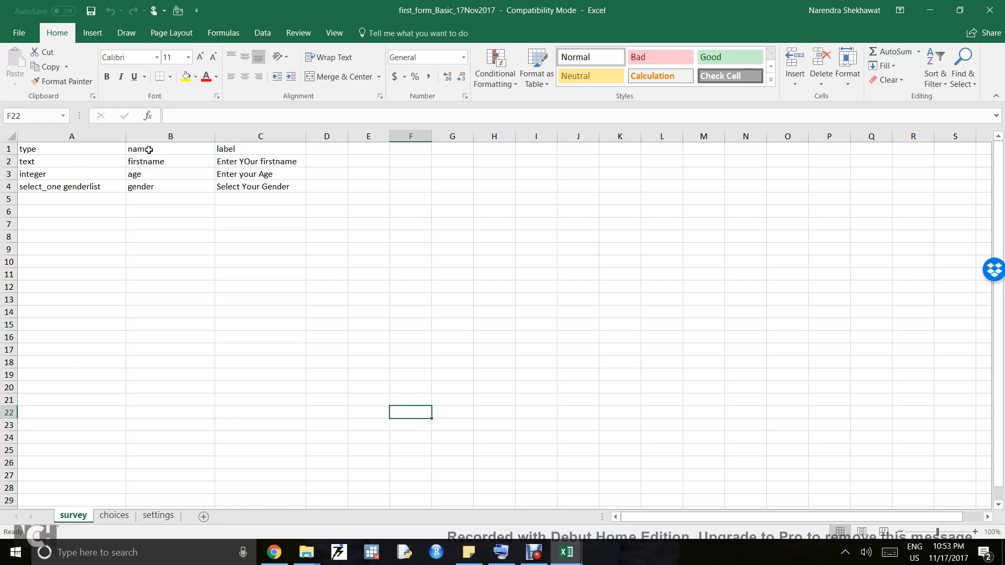
mouse_move(254, 148)
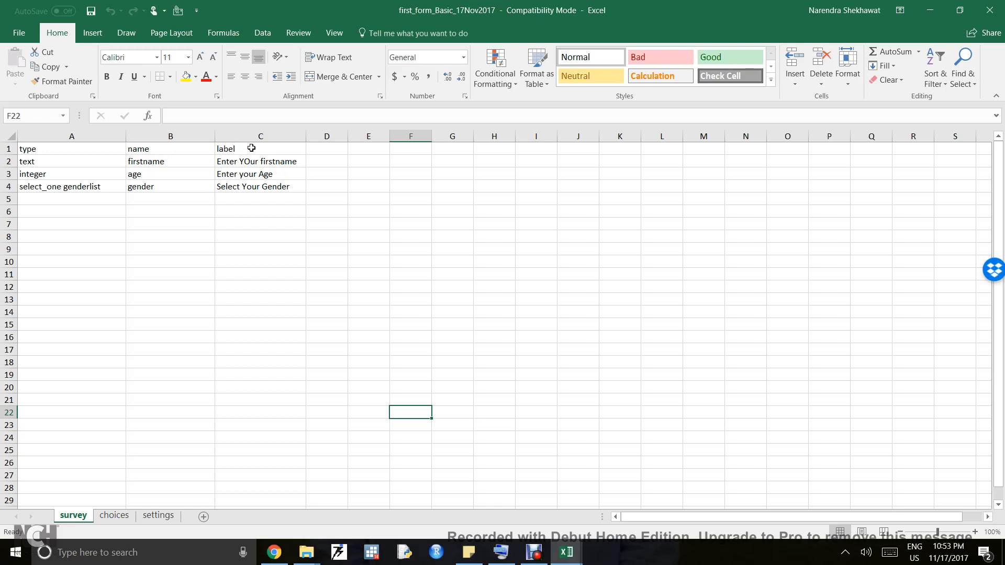
mouse_move(260, 194)
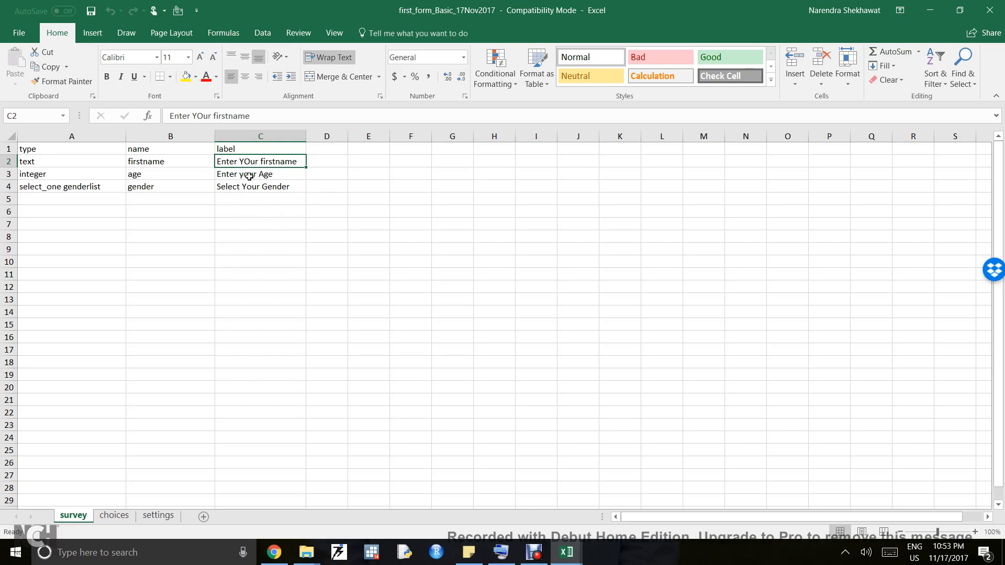
mouse_move(244, 175)
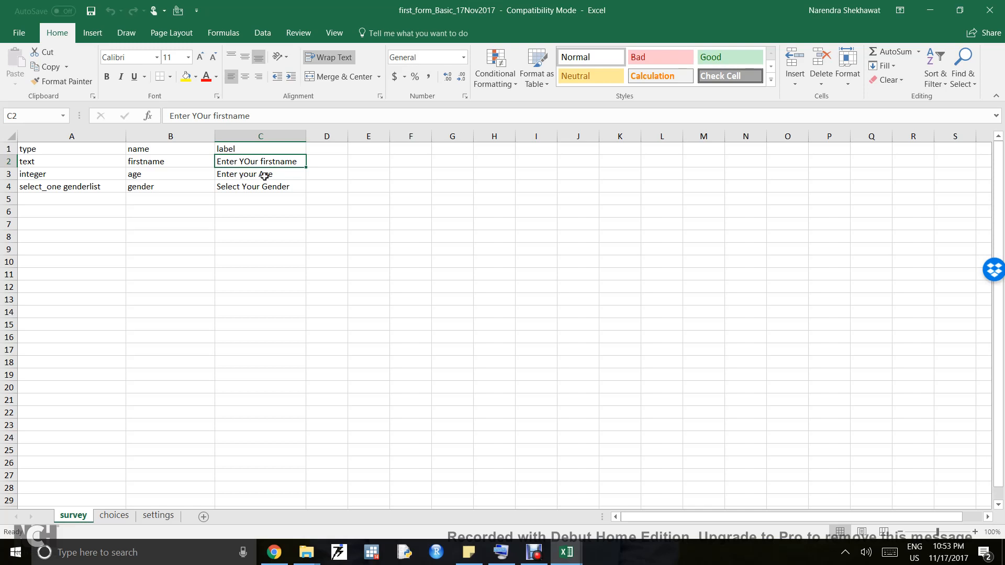
mouse_move(250, 193)
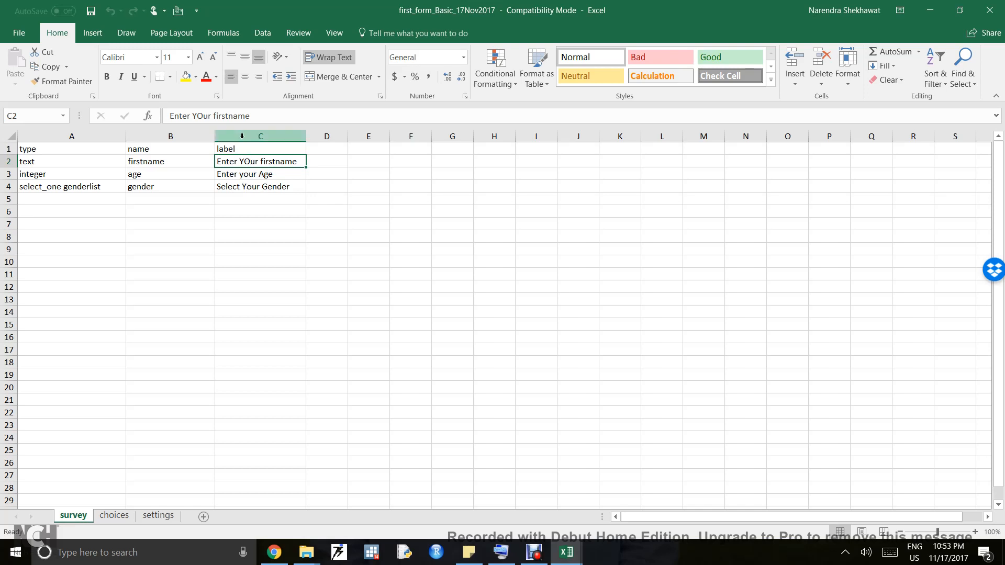
left_click(260, 136)
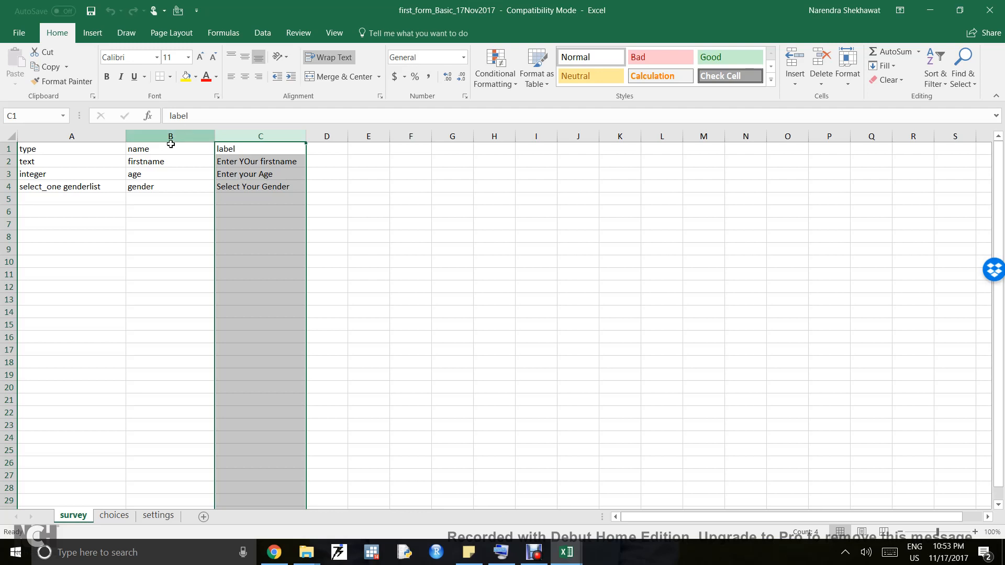
left_click(169, 148)
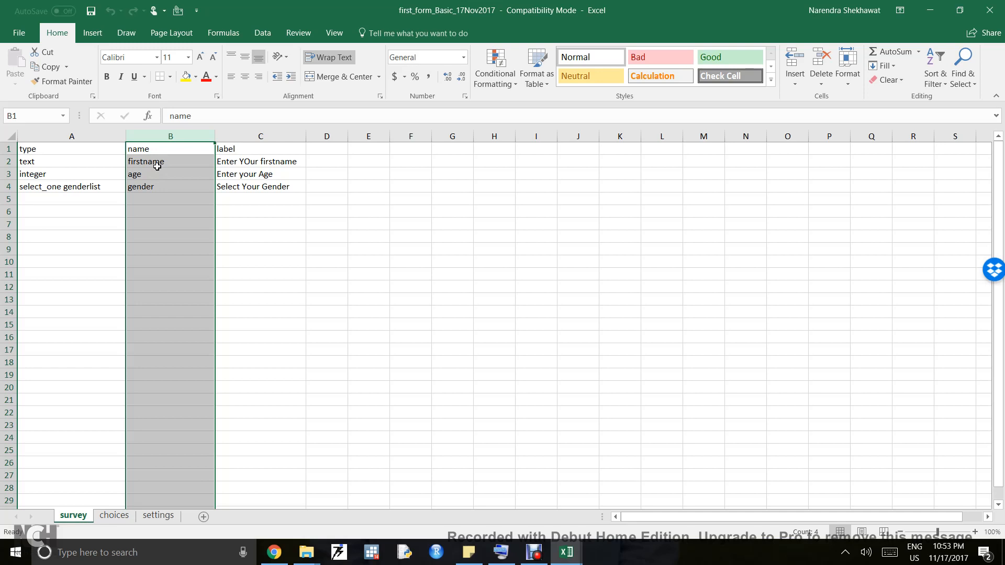
left_click(259, 161)
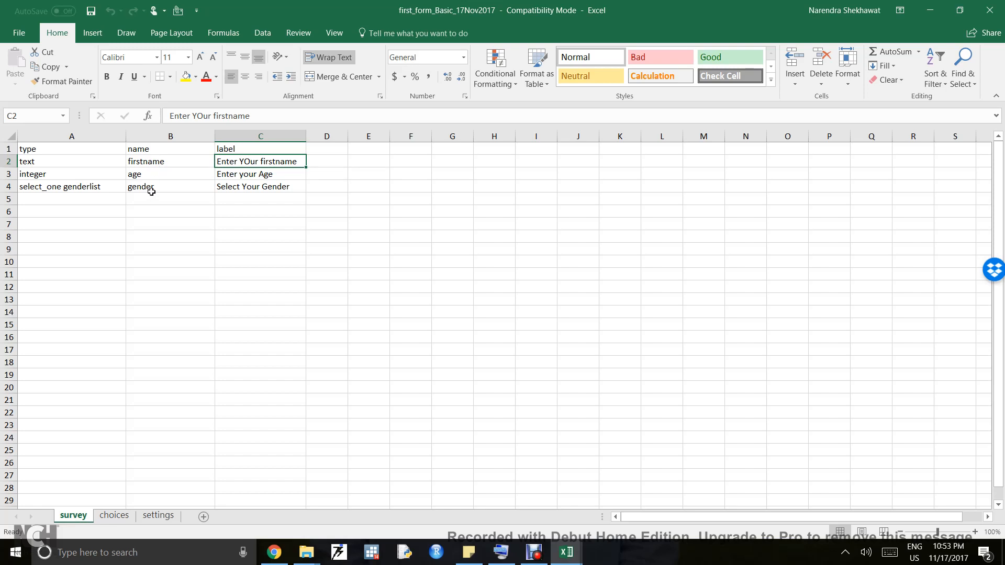
left_click(170, 174)
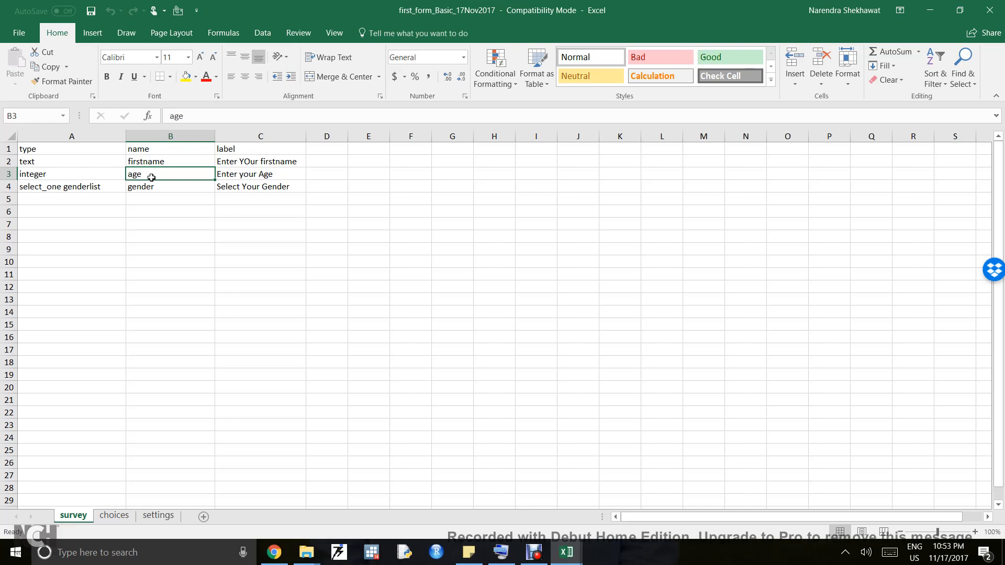
left_click(71, 136)
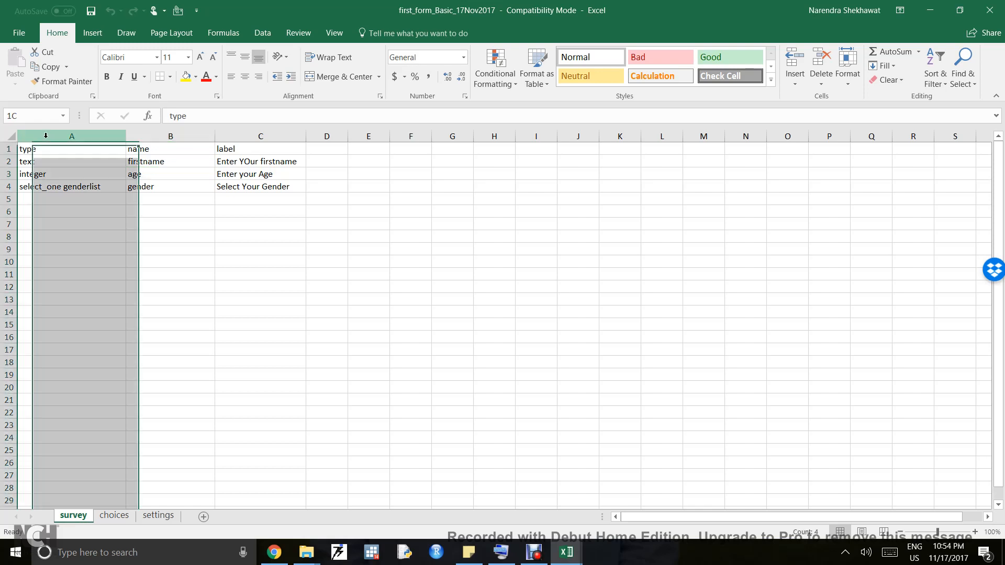
left_click(71, 149)
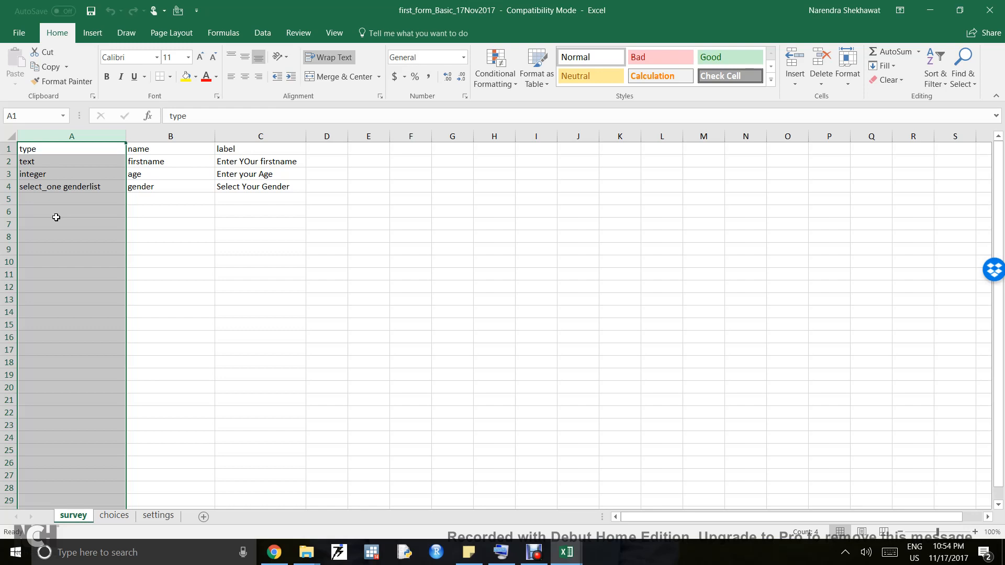
left_click(259, 161)
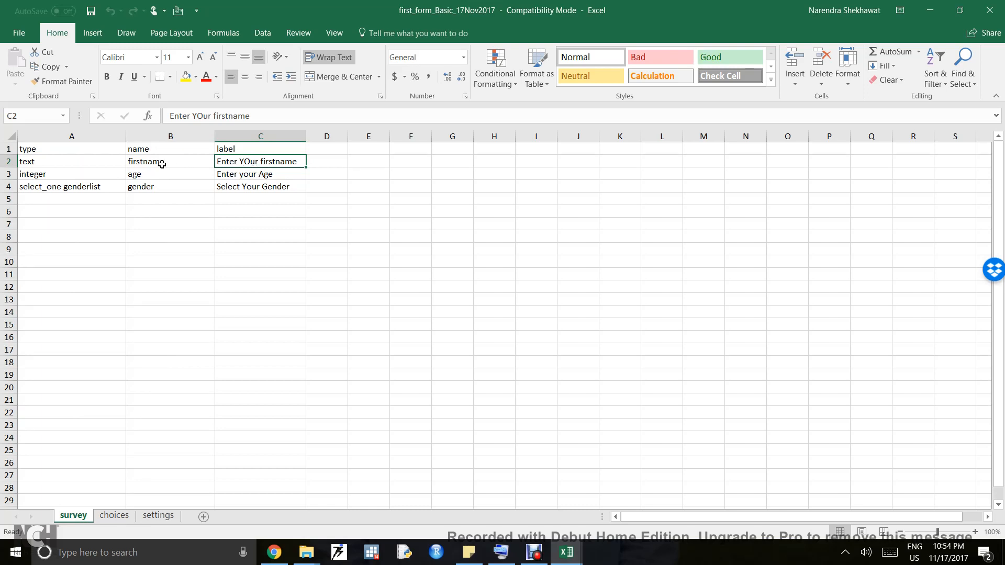
mouse_move(159, 161)
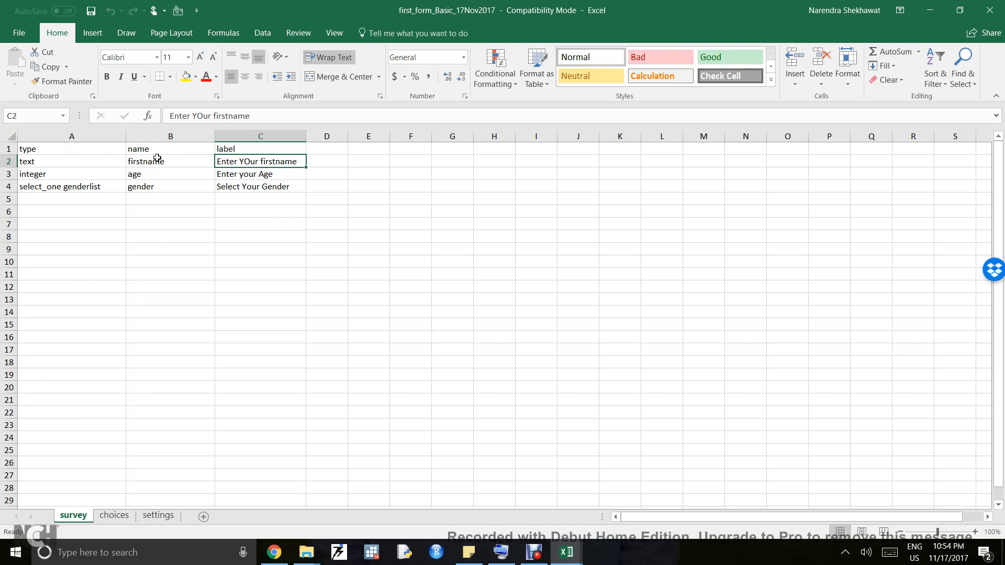
mouse_move(57, 164)
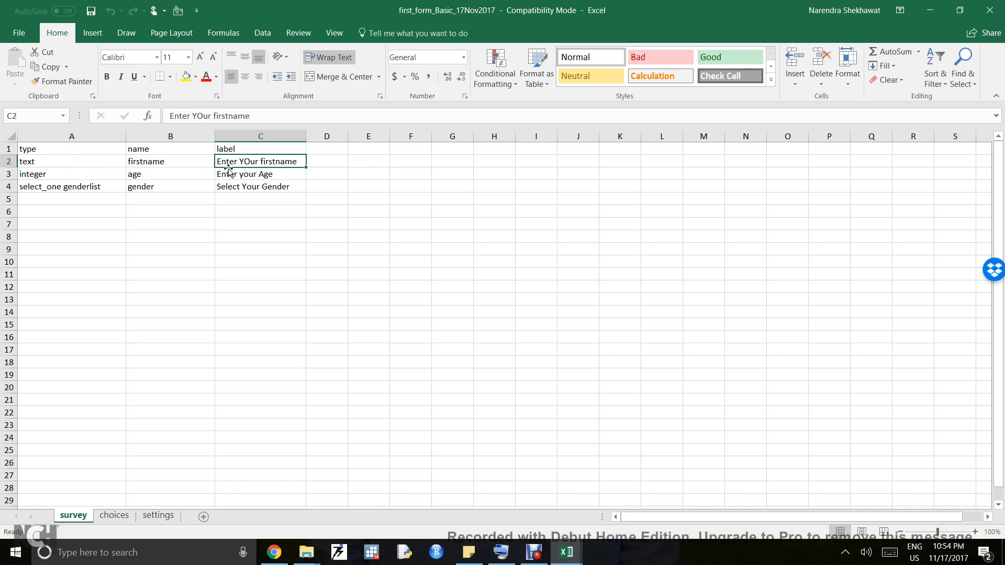
mouse_move(153, 167)
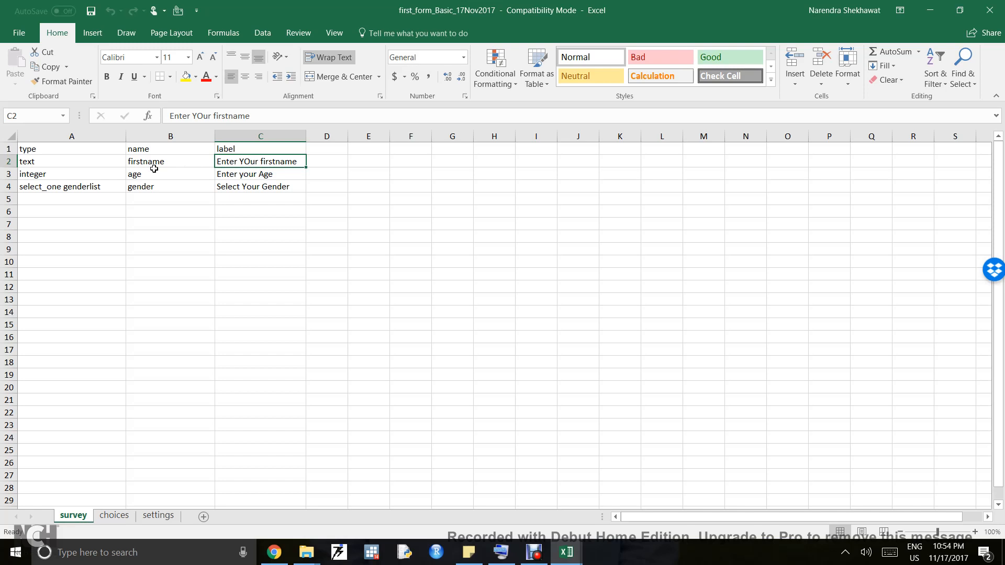
mouse_move(57, 161)
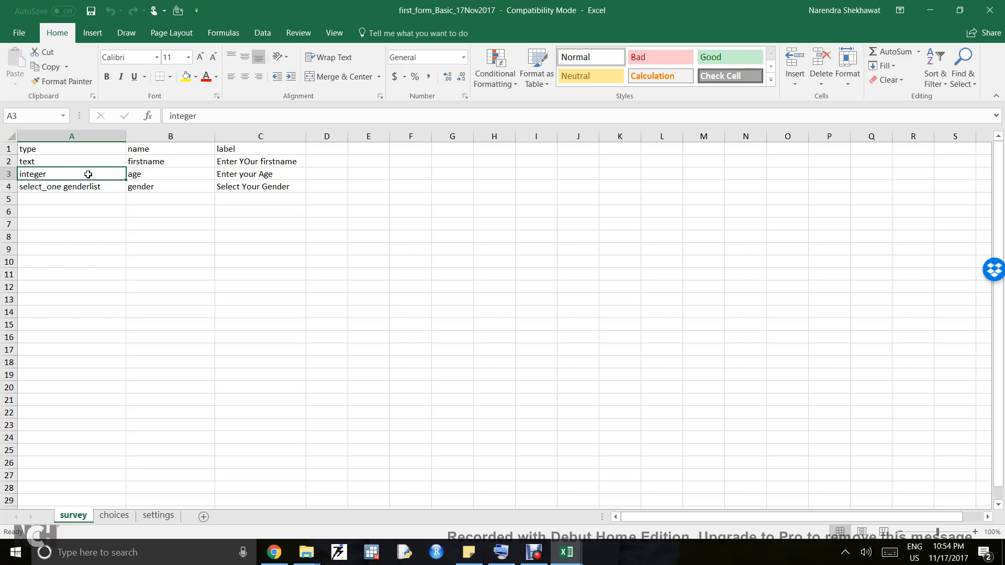
left_click(71, 186)
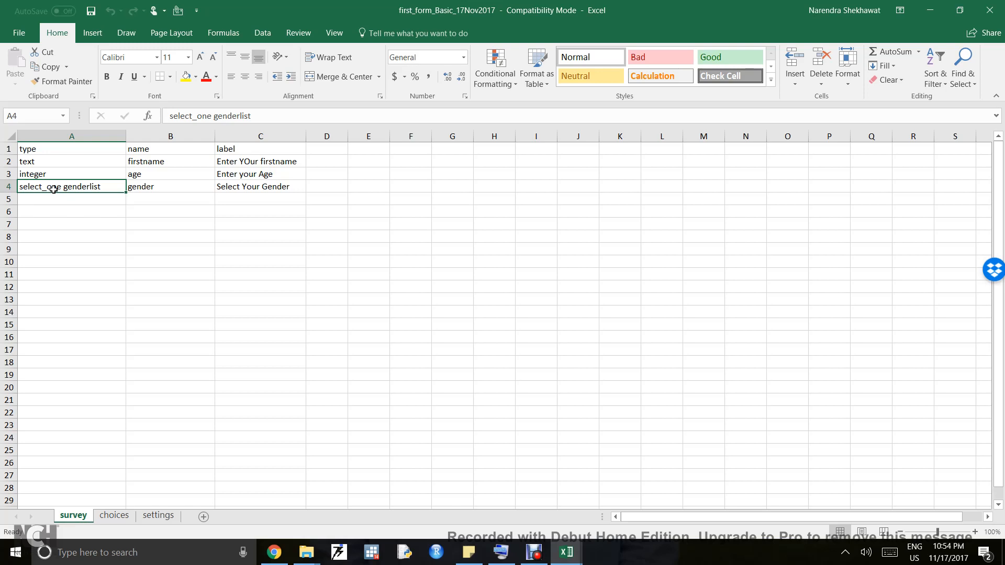
mouse_move(114, 515)
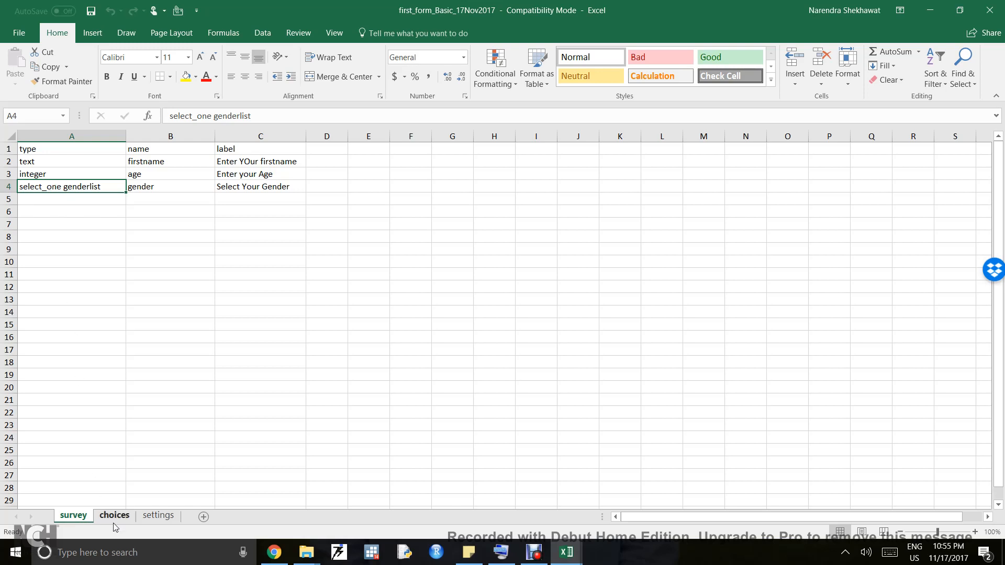
- Review the choices sheet with the genderlist options male and female against the survey sheet
left_click(114, 515)
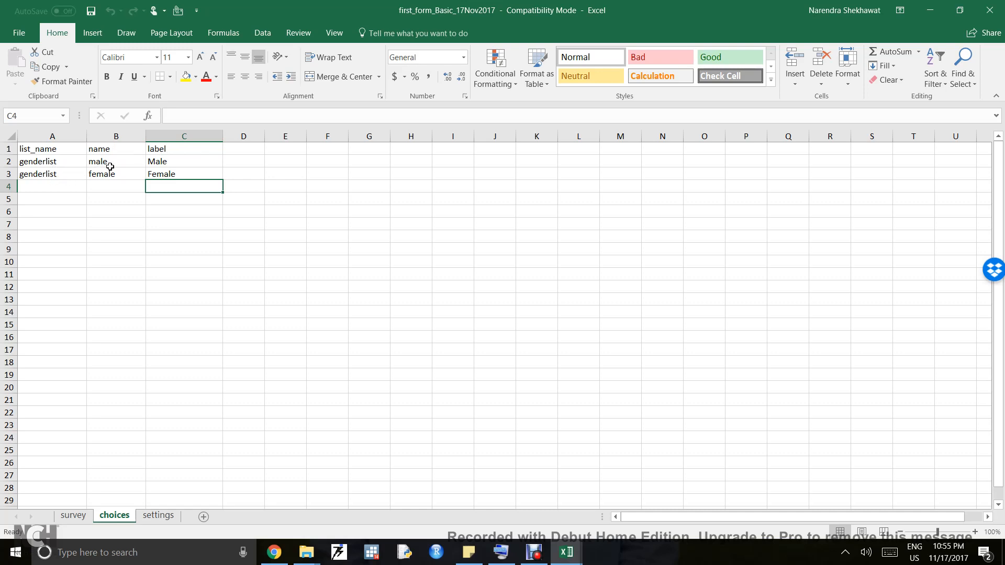
left_click(74, 515)
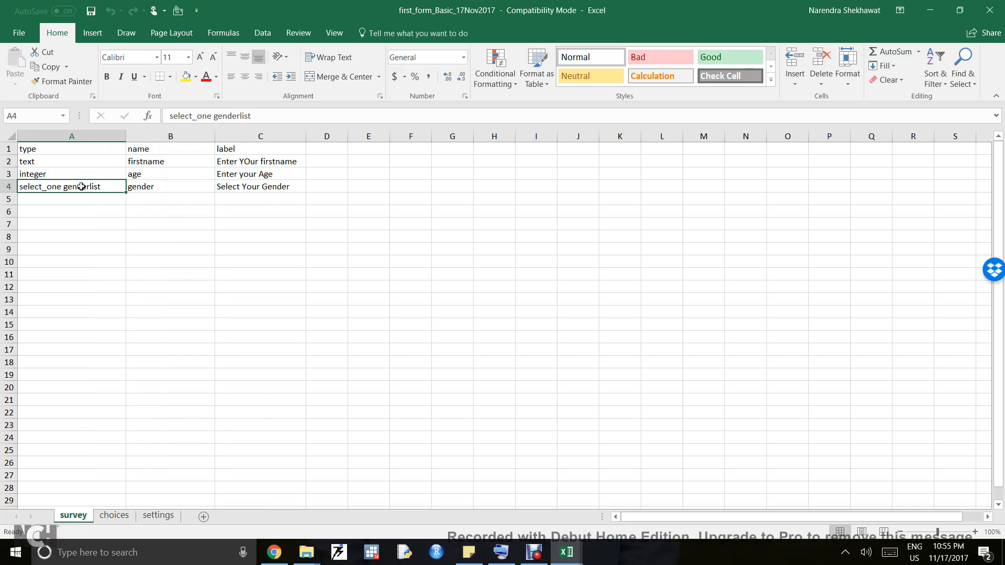
mouse_move(95, 162)
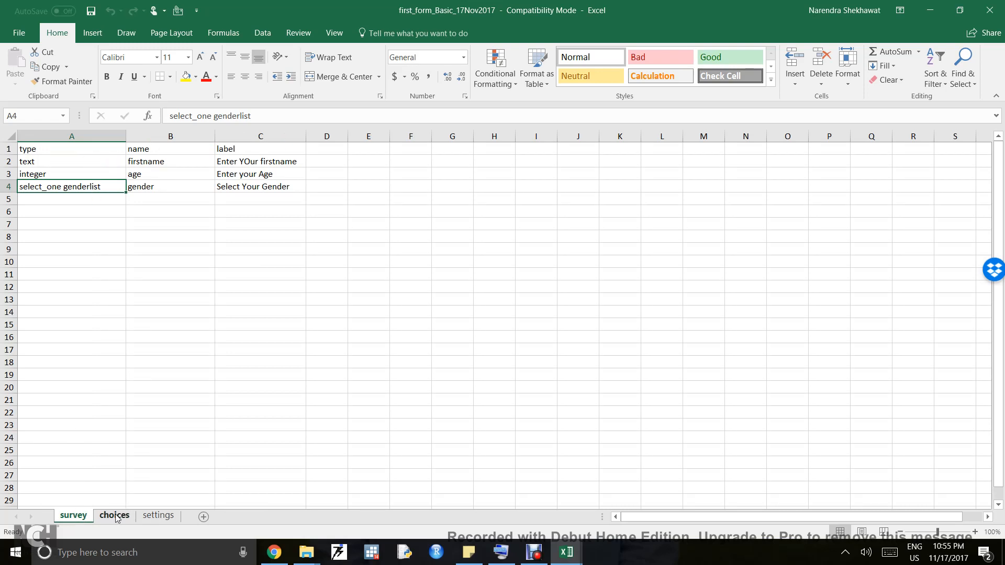
left_click(114, 515)
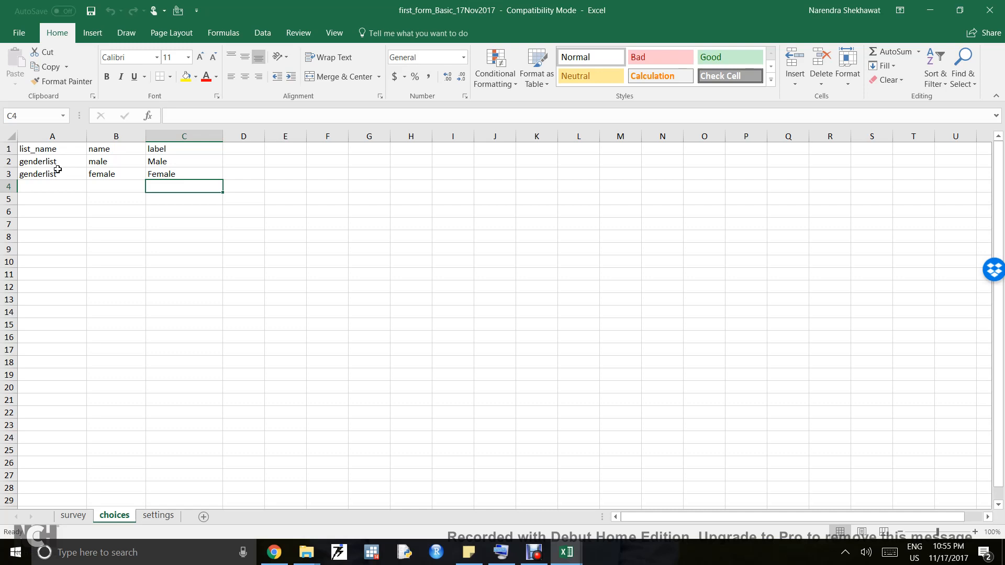
mouse_move(104, 449)
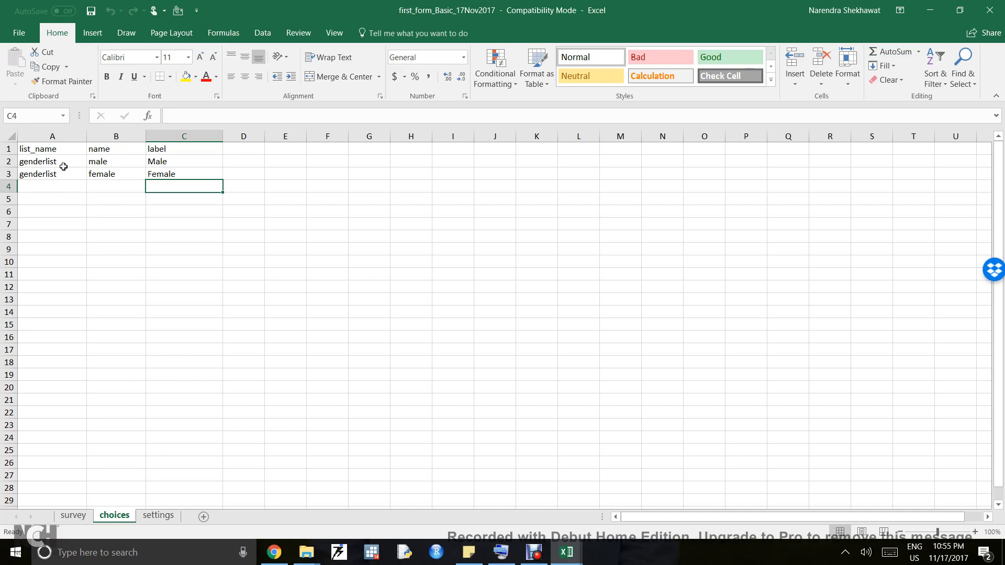
- Confirm form_title FirST_form on the settings sheet and bring up the XLSForm converter in Chrome
left_click(158, 515)
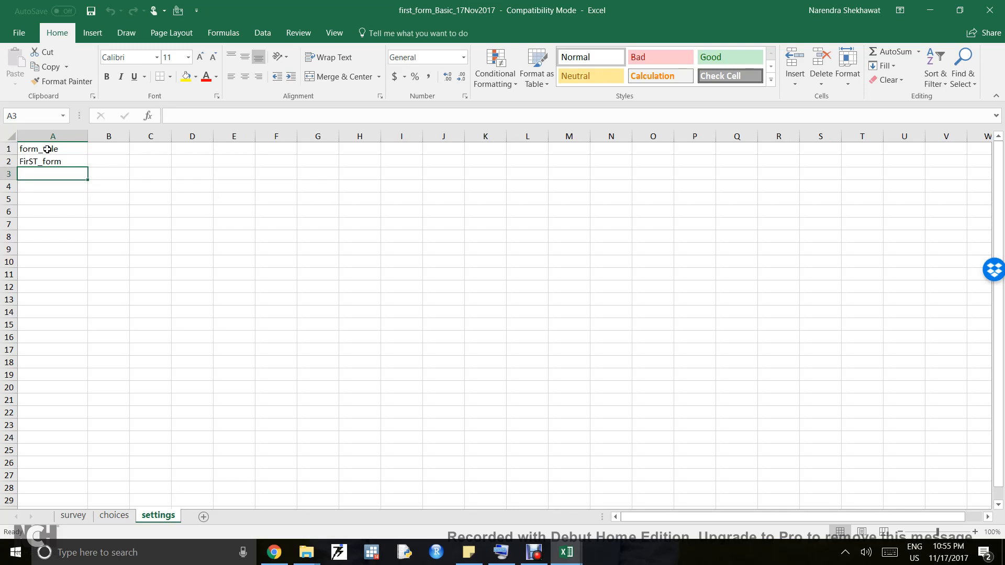
left_click(53, 161)
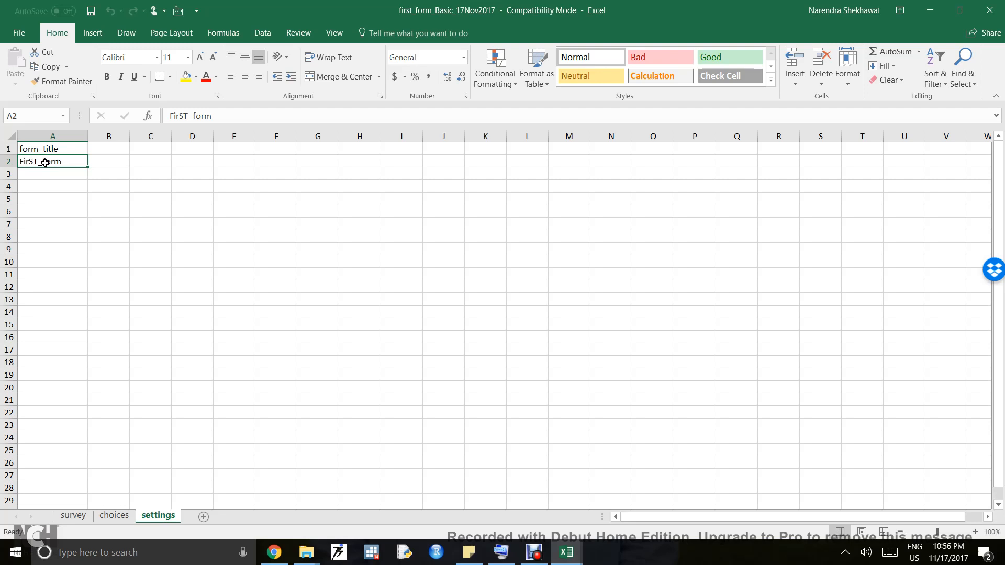
left_click(274, 552)
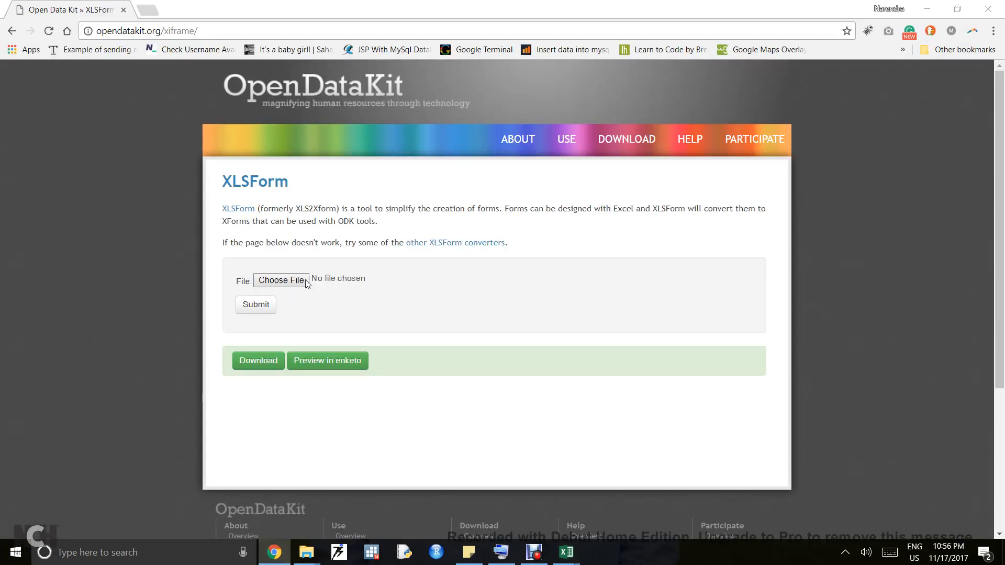
- Upload the .xls form workbook, submit it for conversion and request its Enketo preview
left_click(282, 280)
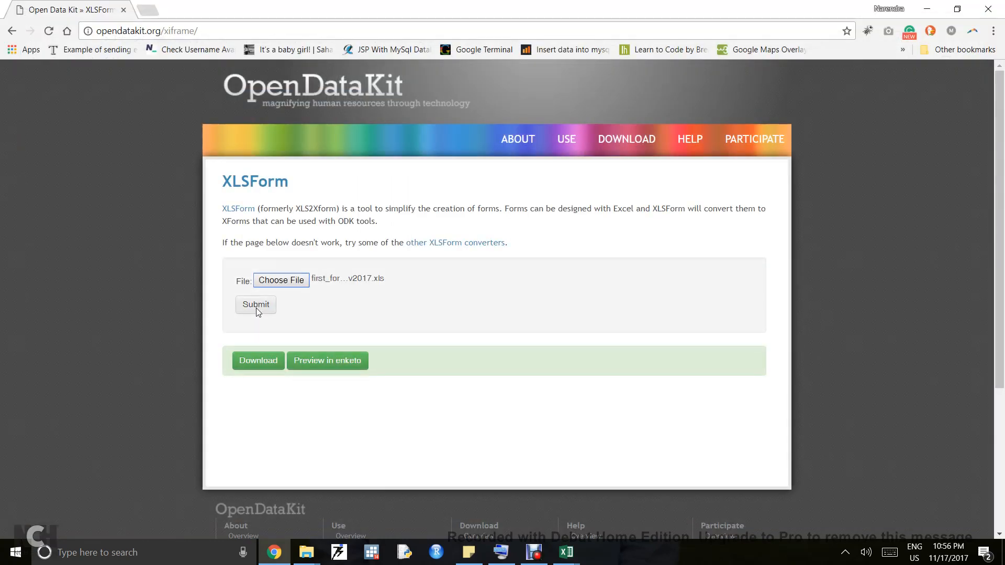
left_click(256, 303)
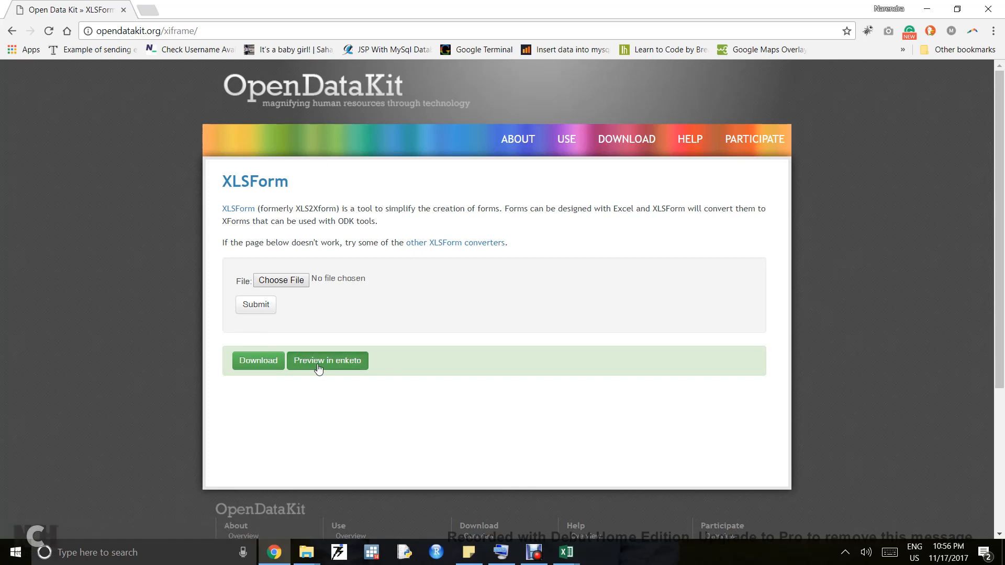
left_click(326, 360)
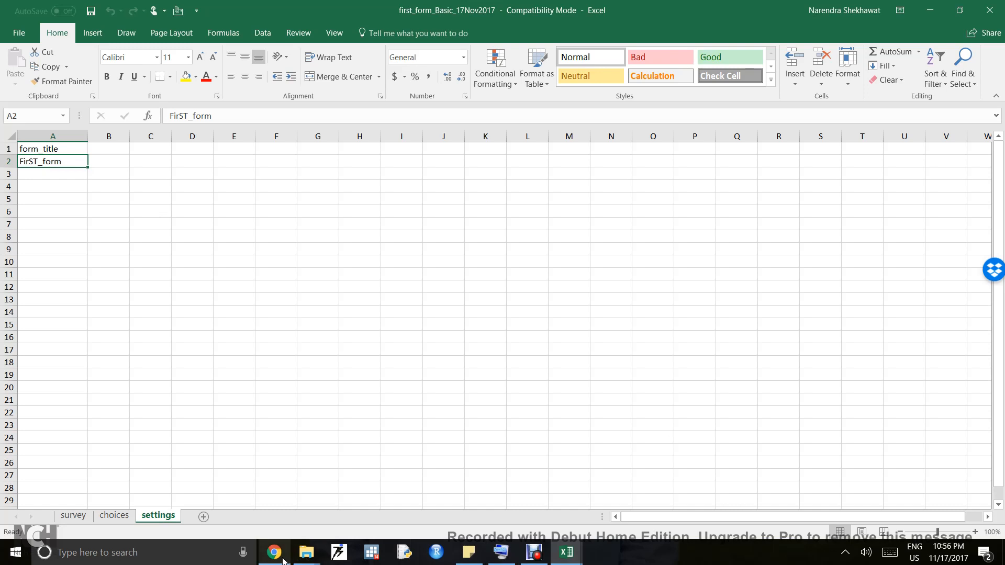
- Compare the Enketo FirST_form preview's firstname, age and gender questions with the survey sheet rows
left_click(273, 552)
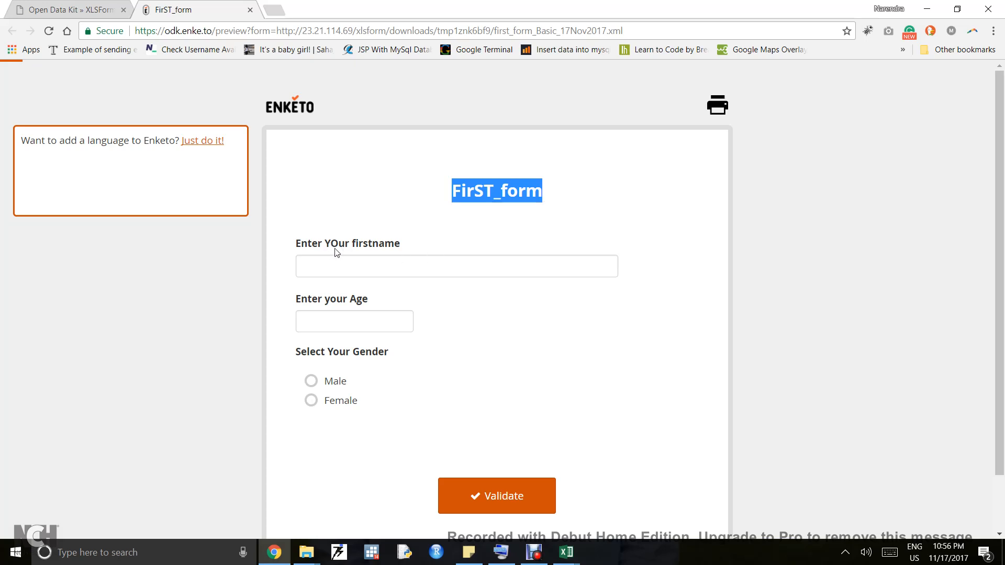
mouse_move(344, 253)
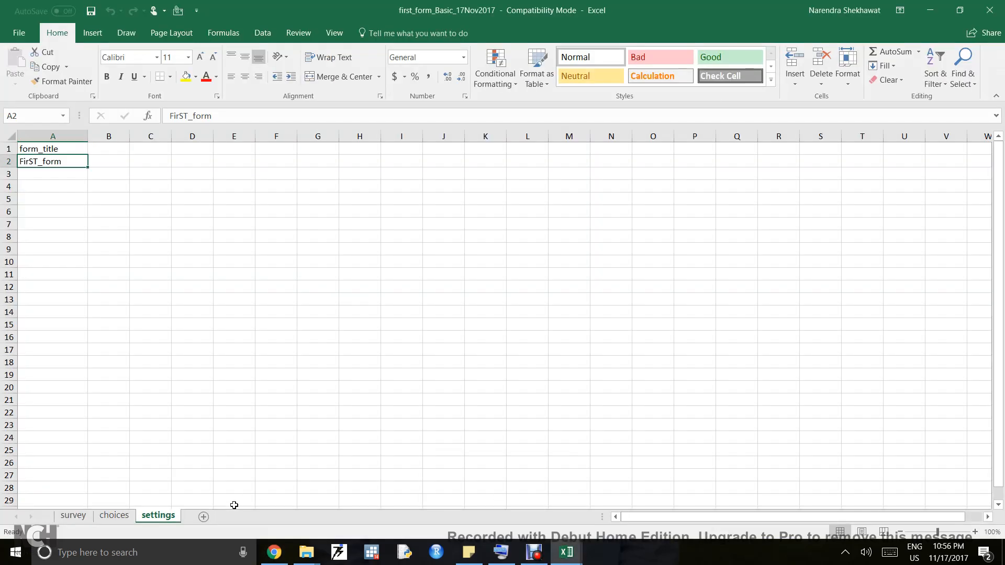
left_click(73, 515)
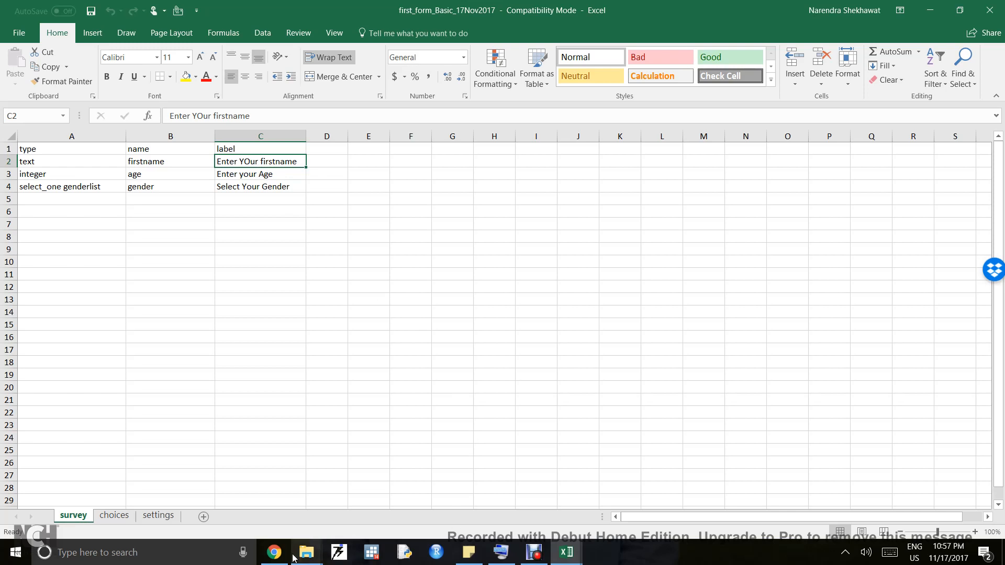
left_click(274, 551)
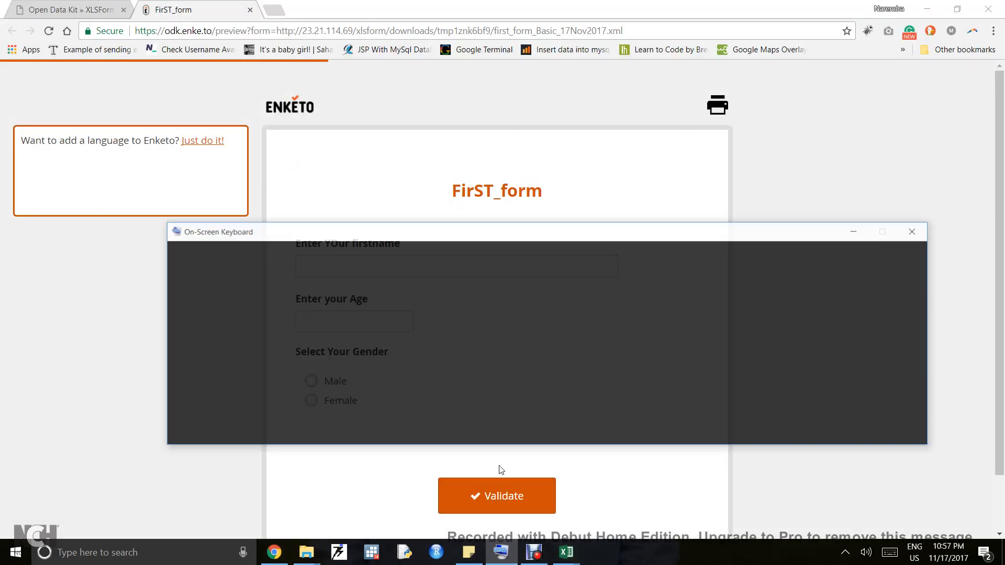
- Enter a test first name with the on-screen keyboard and move the keyboard to uncover the gender question
left_click_drag(218, 231, 151, 366)
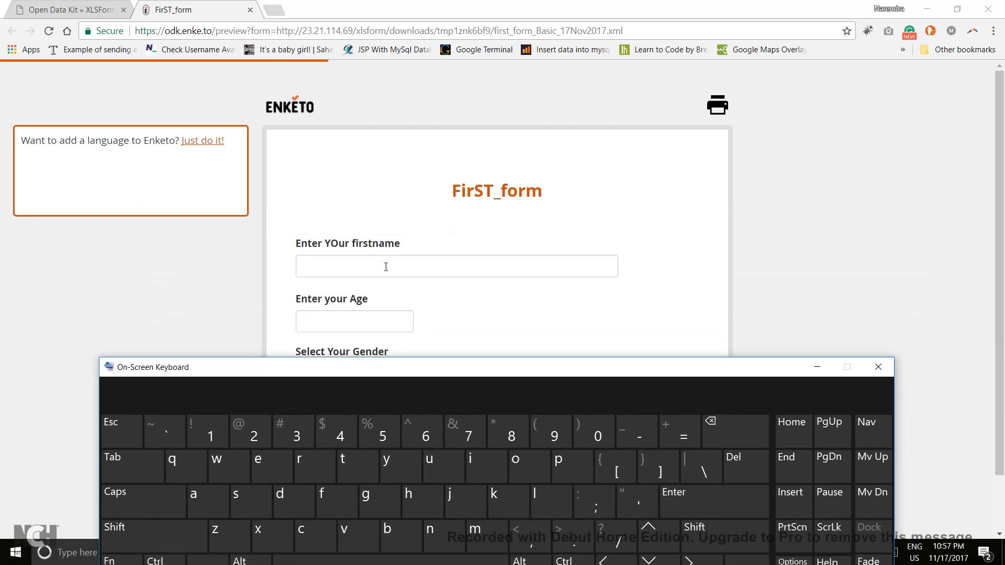
type("ytr55555yy55")
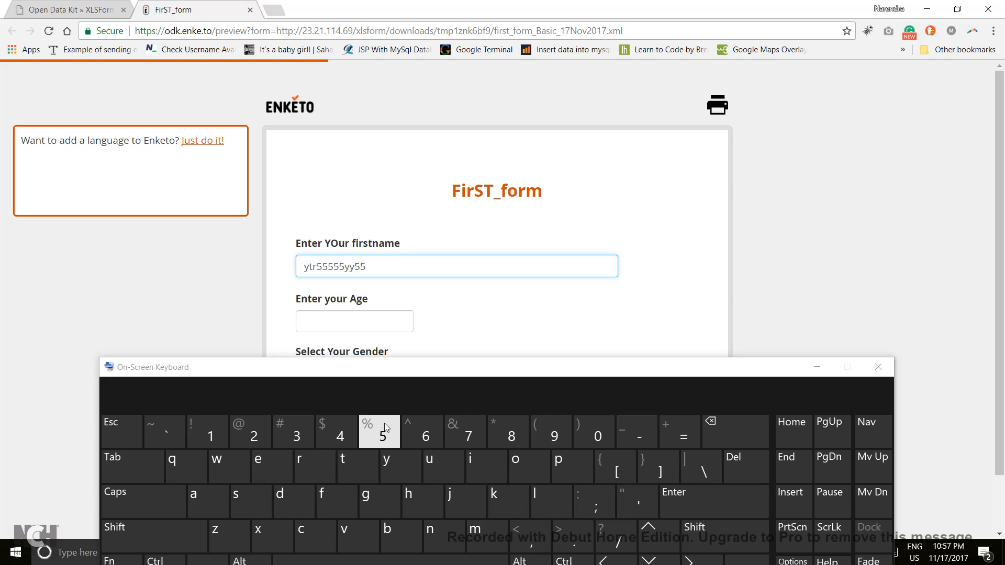
left_click(354, 322)
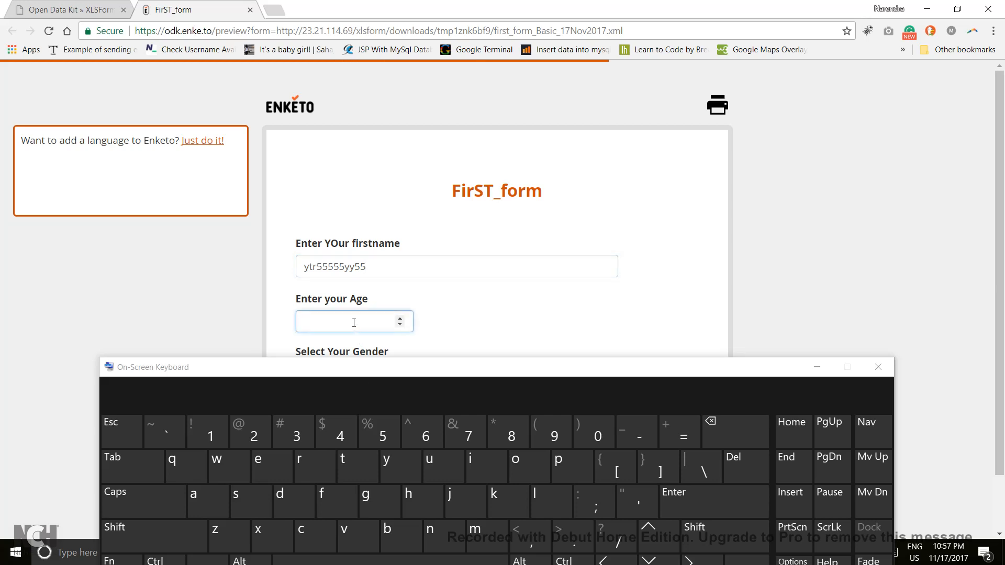
left_click(353, 321)
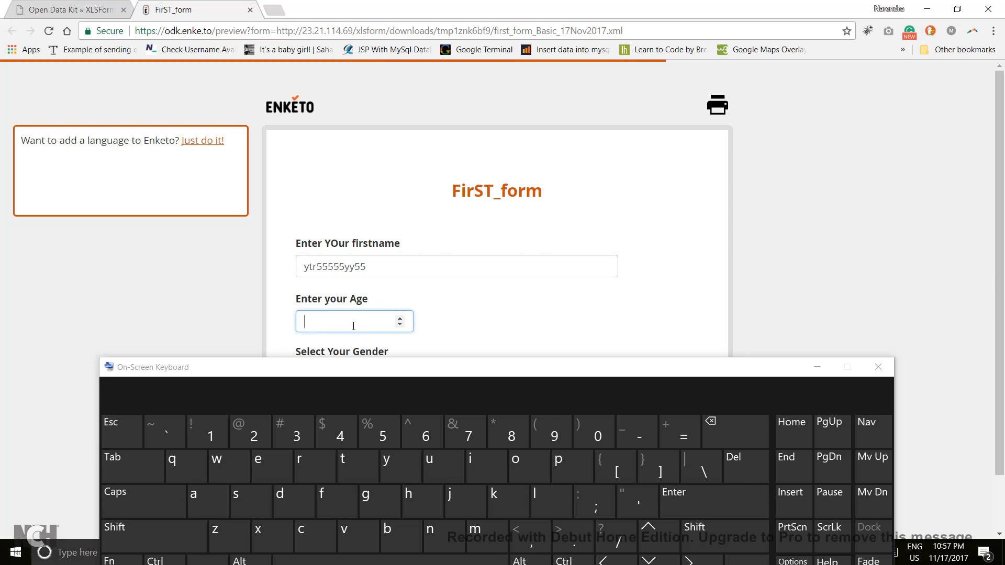
left_click(357, 465)
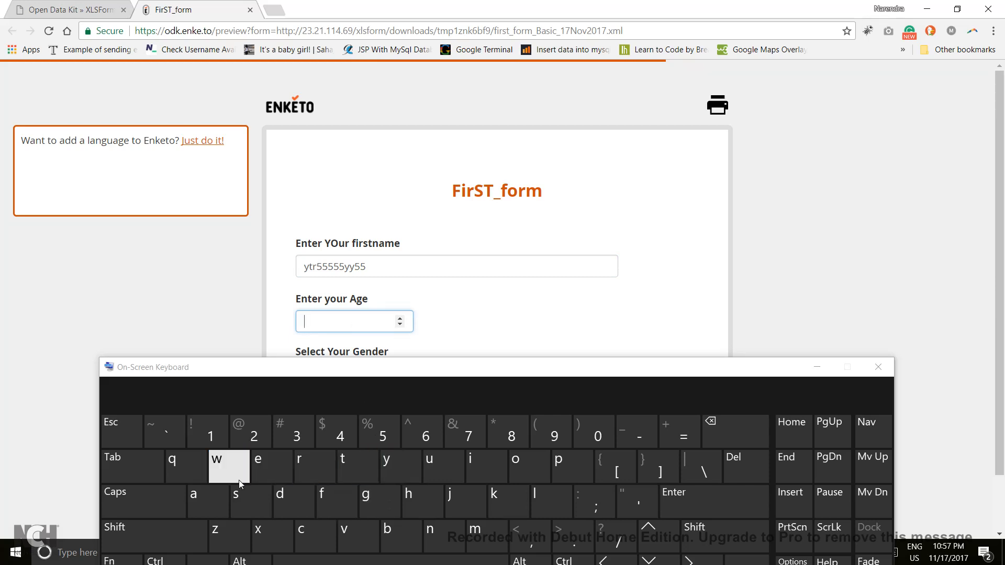
mouse_move(395, 373)
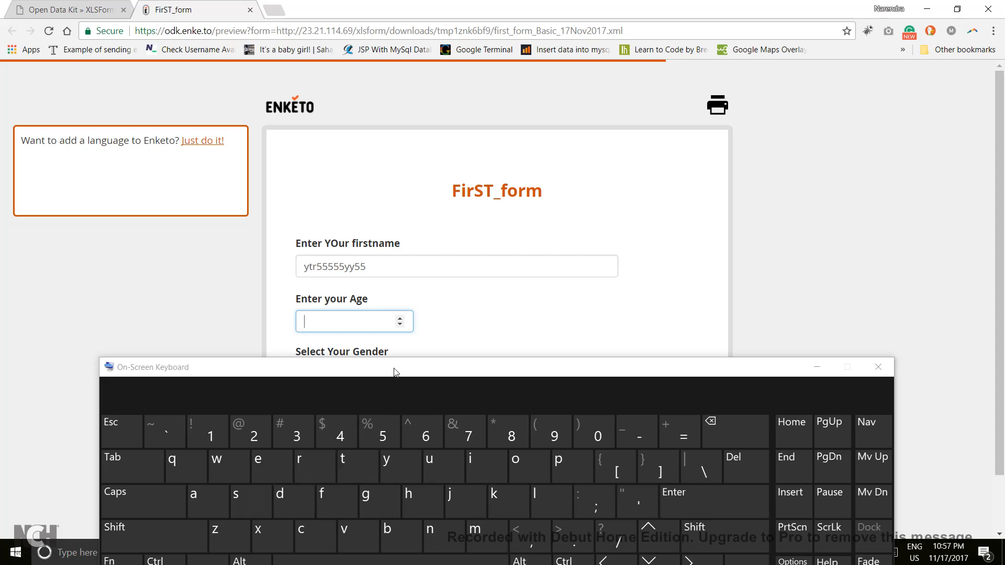
left_click_drag(396, 366, 371, 399)
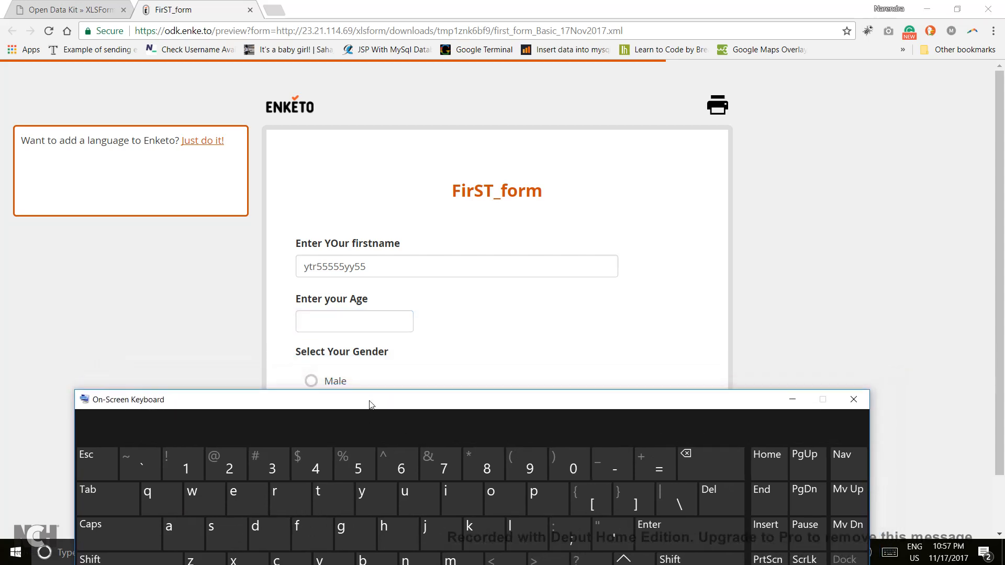
- Answer age with 54433445 and set gender to Female after first picking Male
left_click(312, 464)
type("54433445")
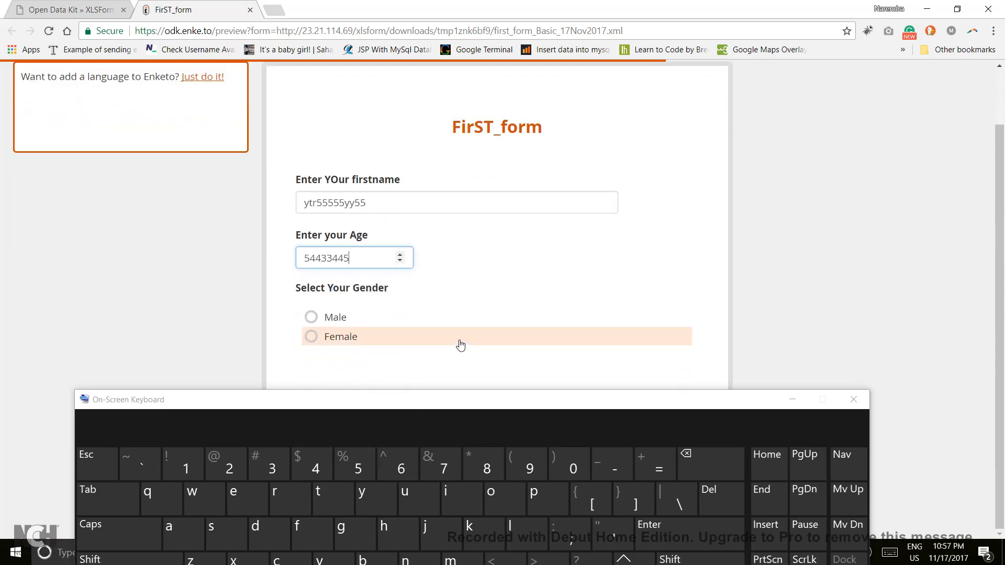
mouse_move(375, 257)
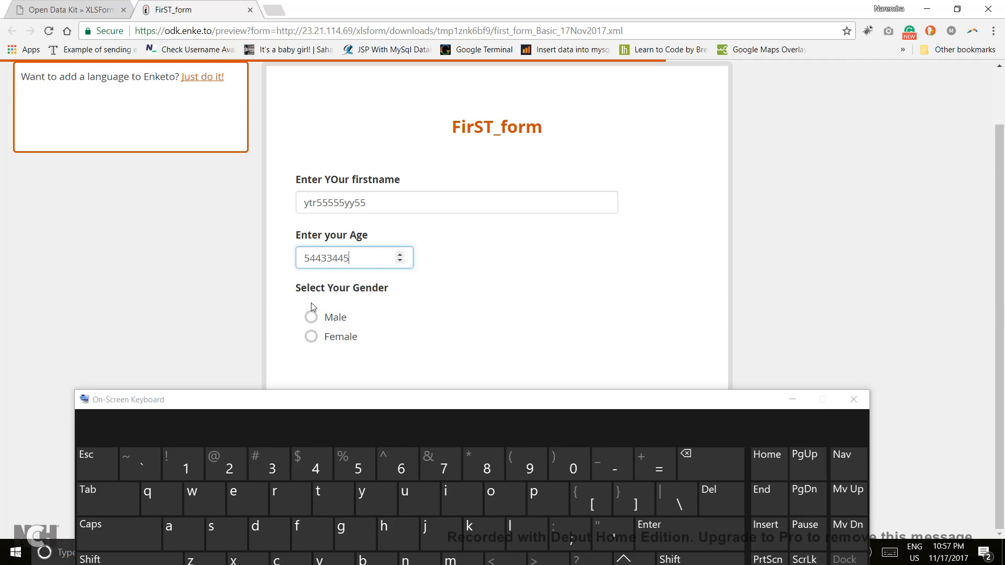
left_click(311, 316)
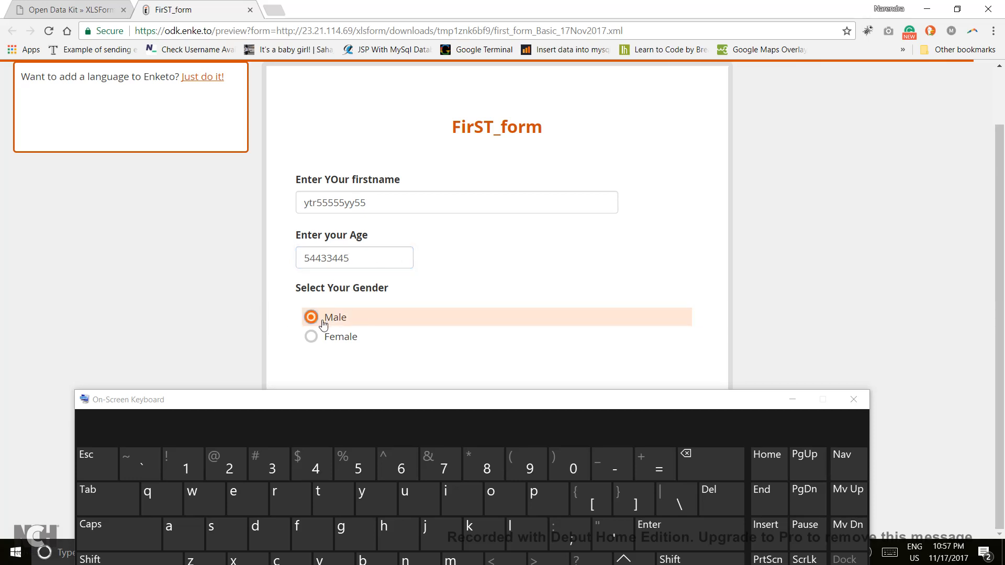
left_click(311, 336)
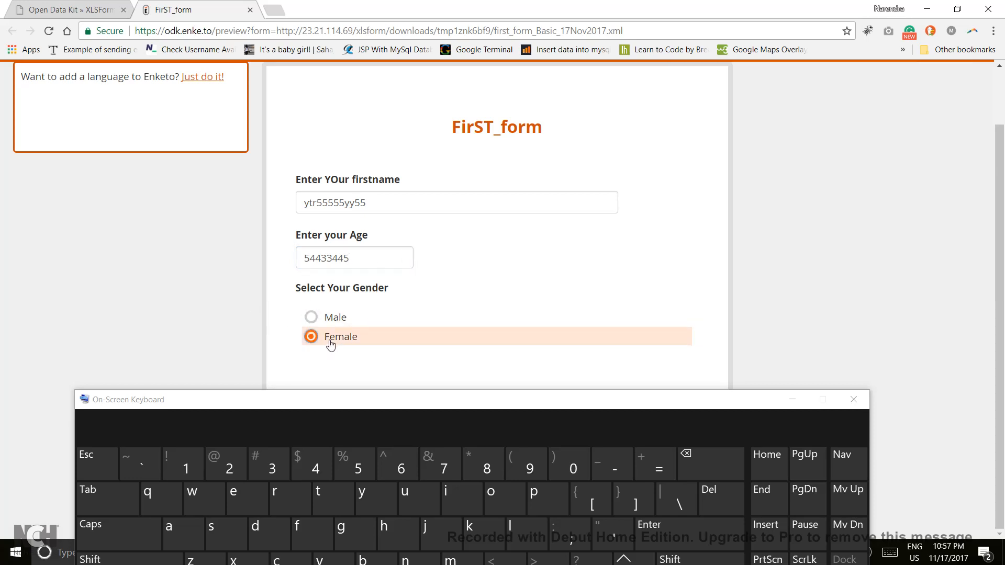
mouse_move(325, 320)
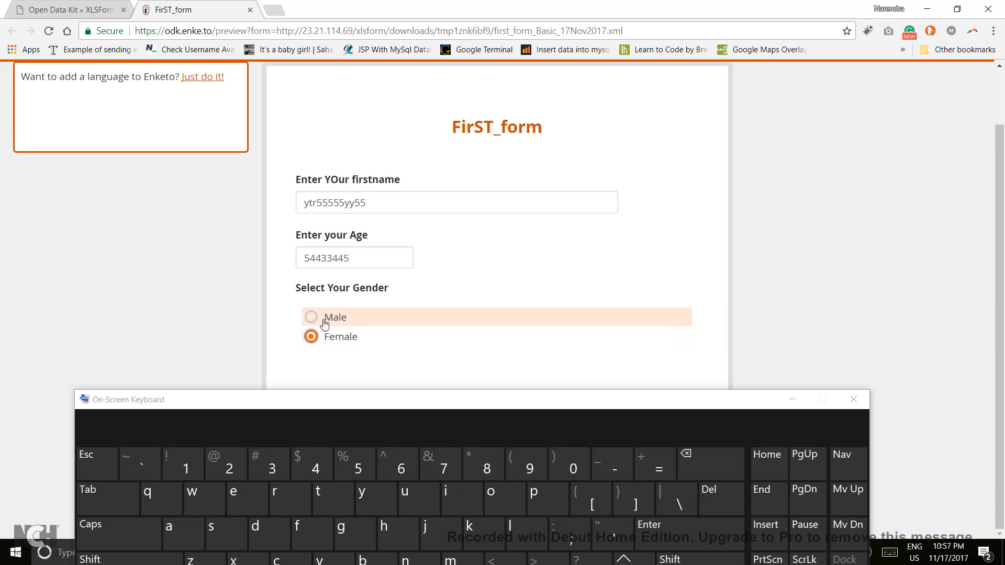